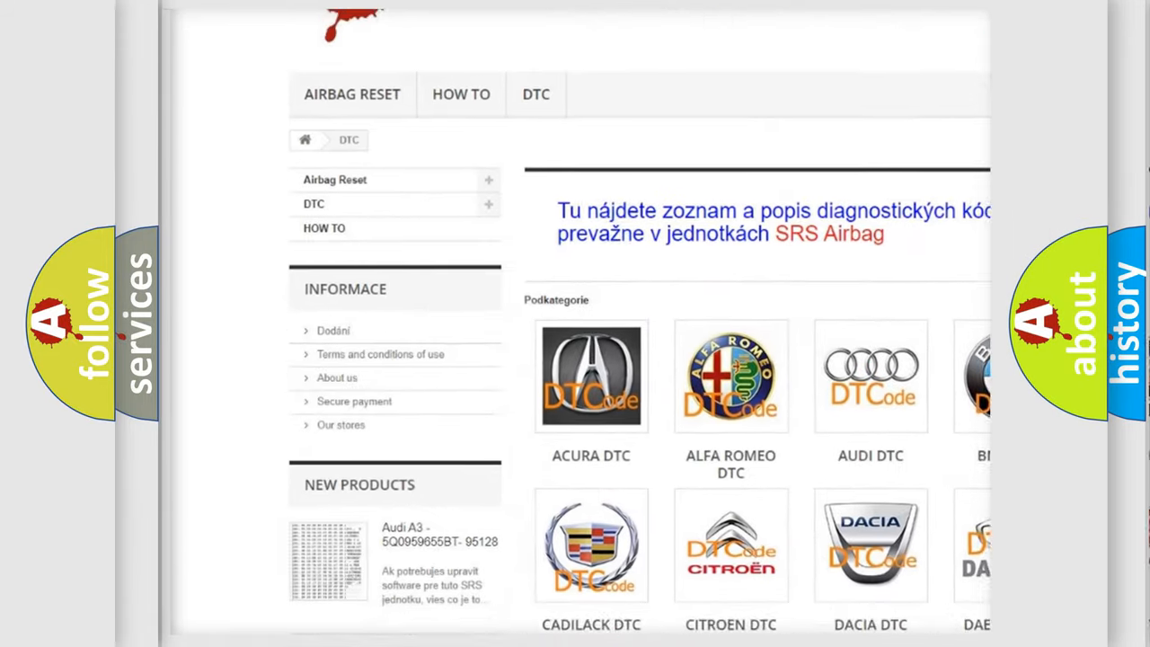
{"action": "scroll", "scroll_direction": "down", "scroll_amount": 3}
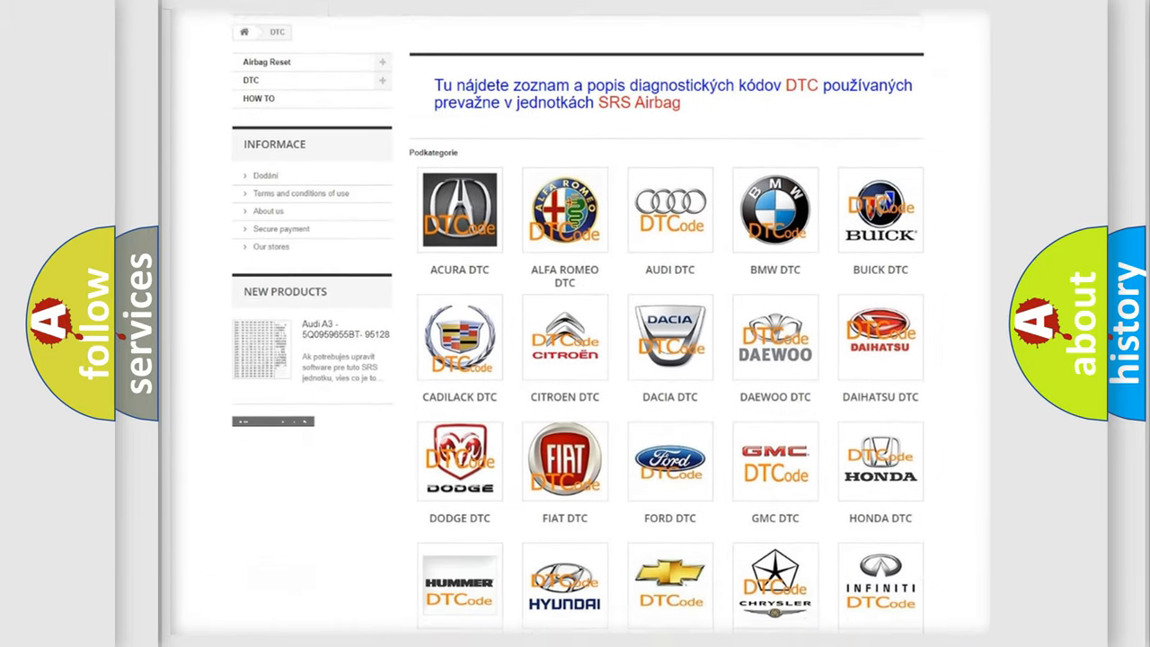
{"action": "scroll", "scroll_direction": "down", "scroll_amount": 3}
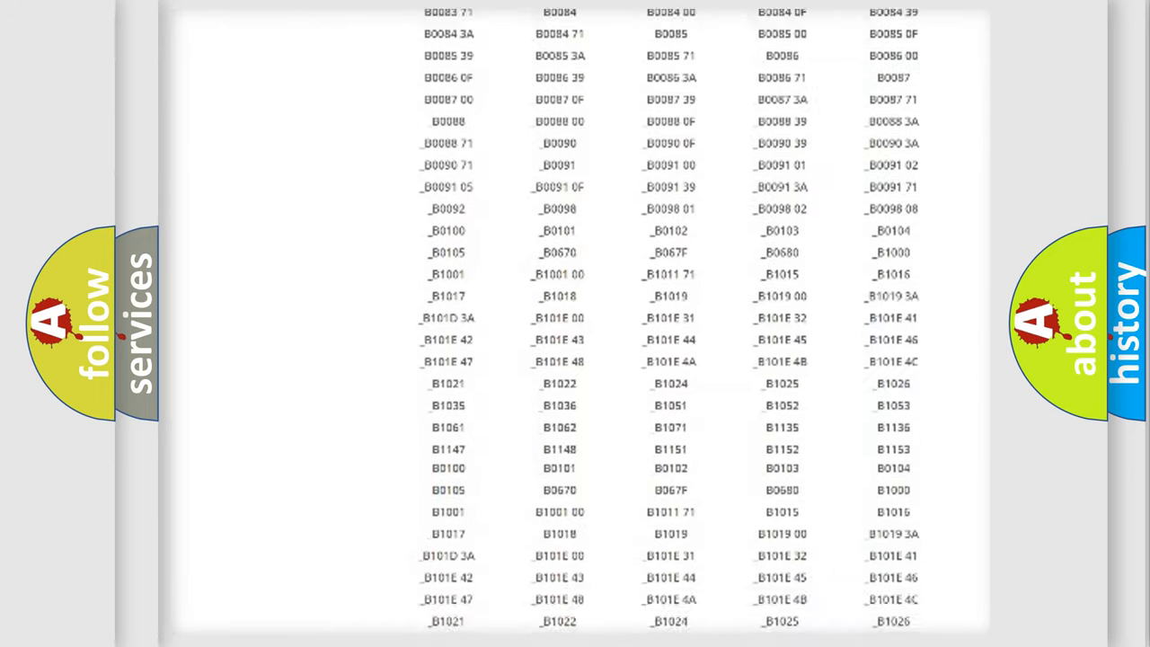
{"action": "scroll", "scroll_direction": "up", "scroll_amount": 3}
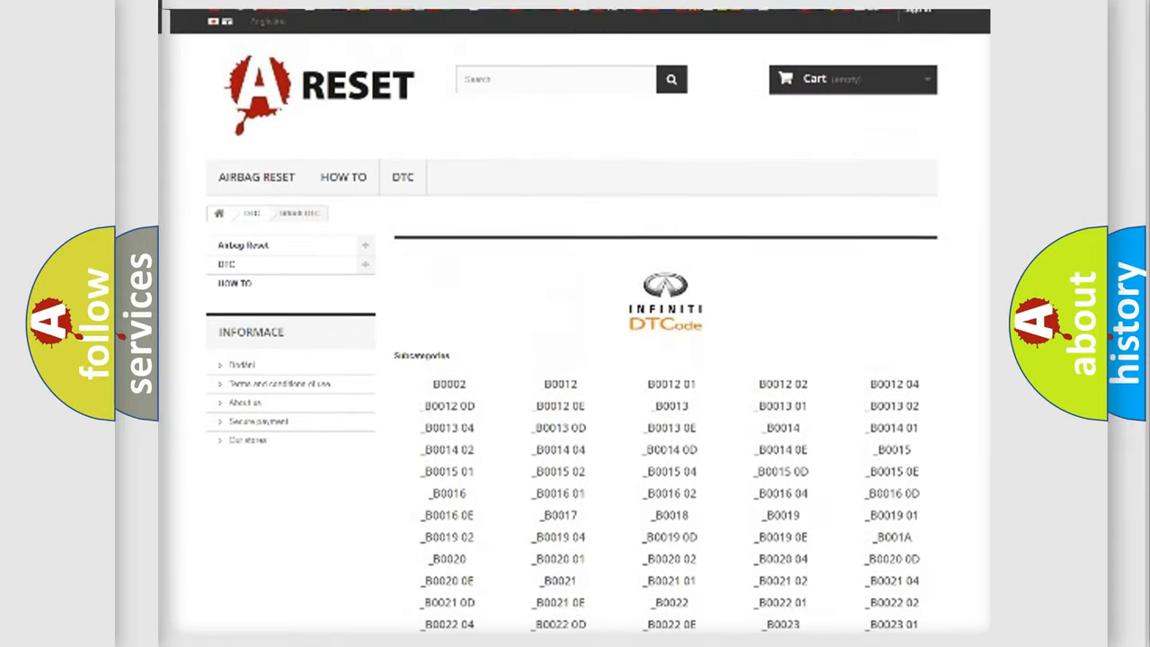